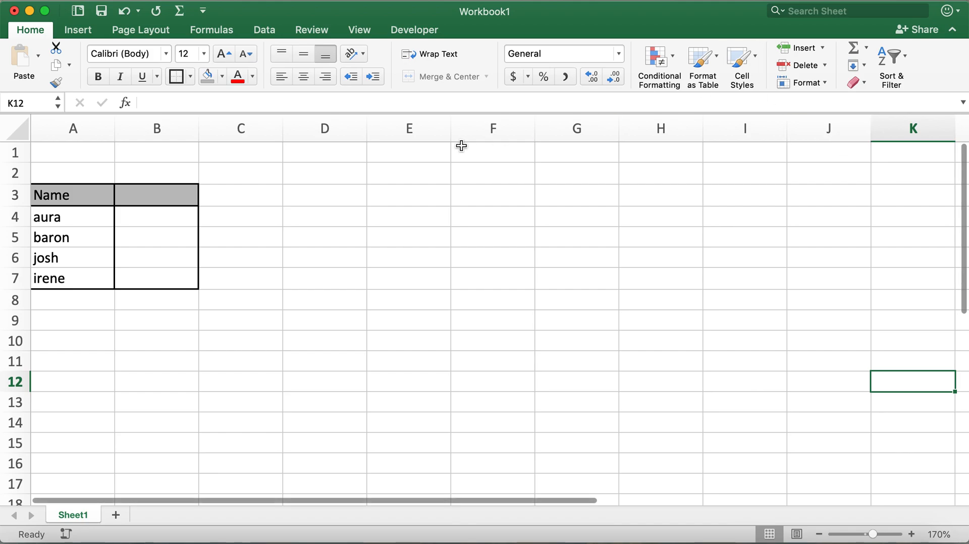
Select the four lowercase names in A4:A7 and clear the marked cells.
left_click_drag(72, 195, 134, 275)
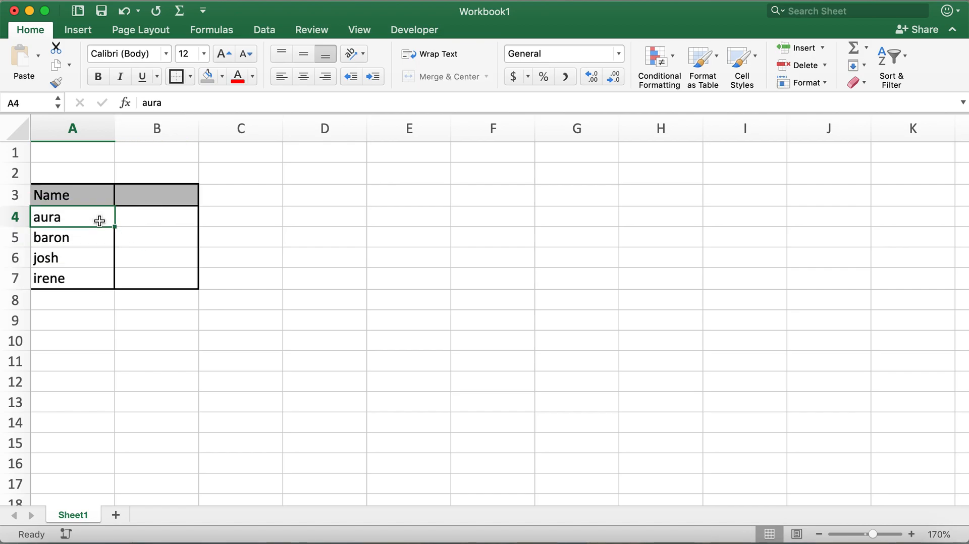
mouse_move(74, 217)
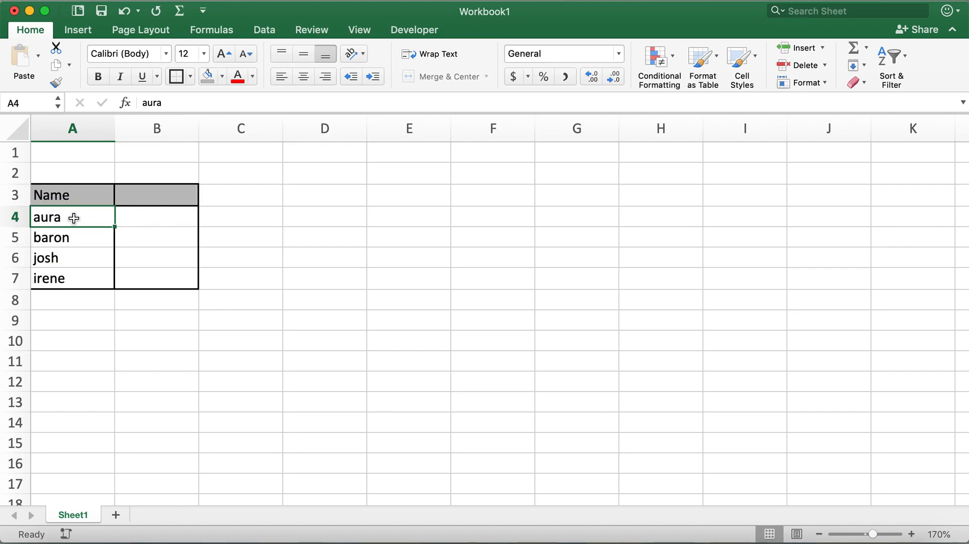
left_click_drag(71, 217, 60, 278)
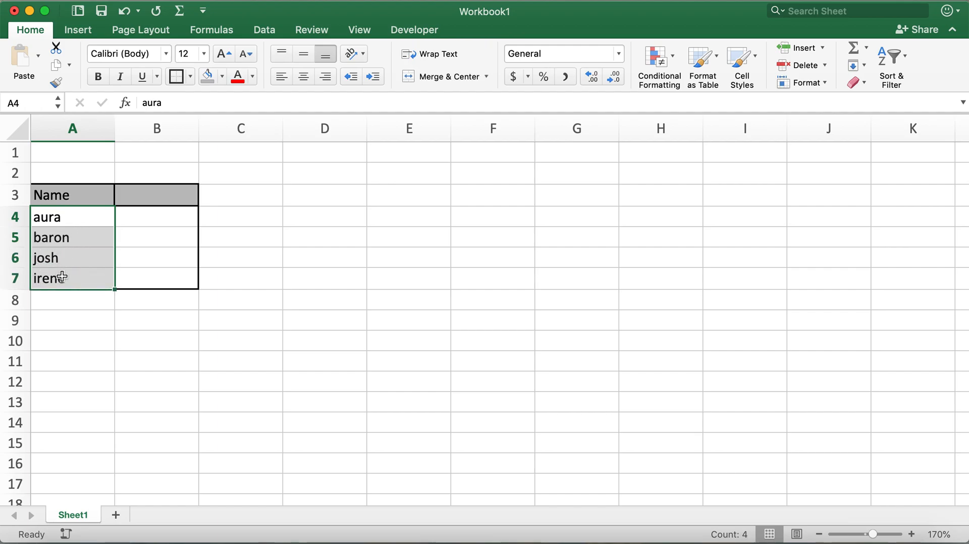
left_click(240, 278)
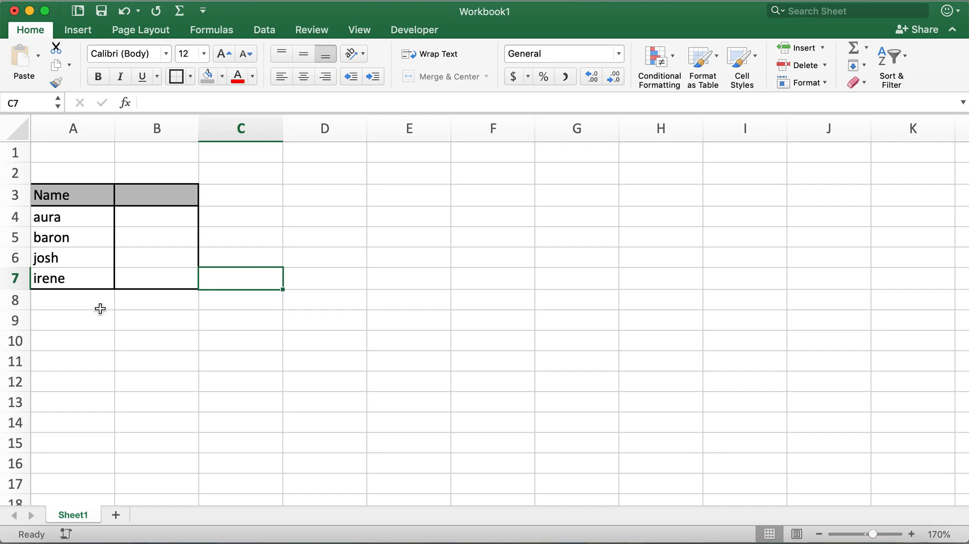
mouse_move(36, 278)
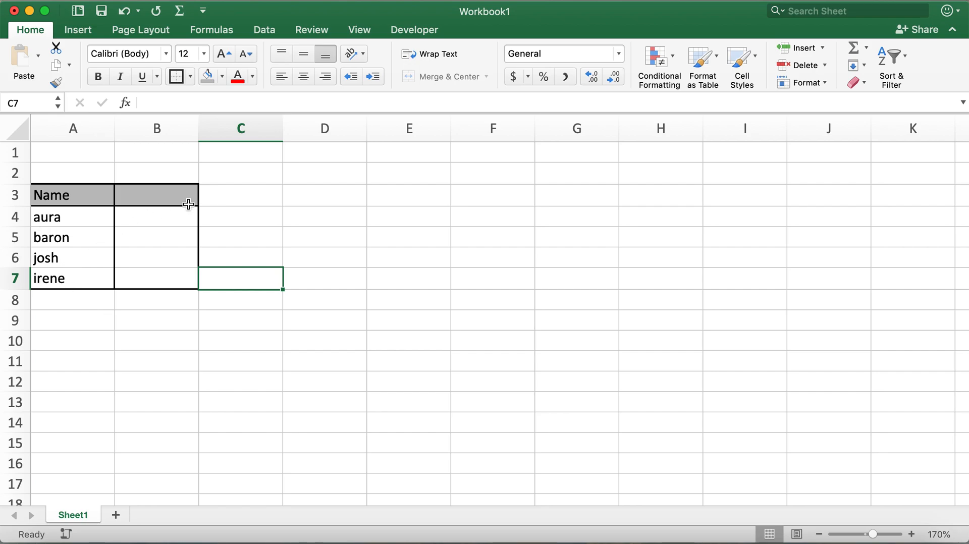
Enter =PROPER(A4) in B4 so it returns Aura.
type("=")
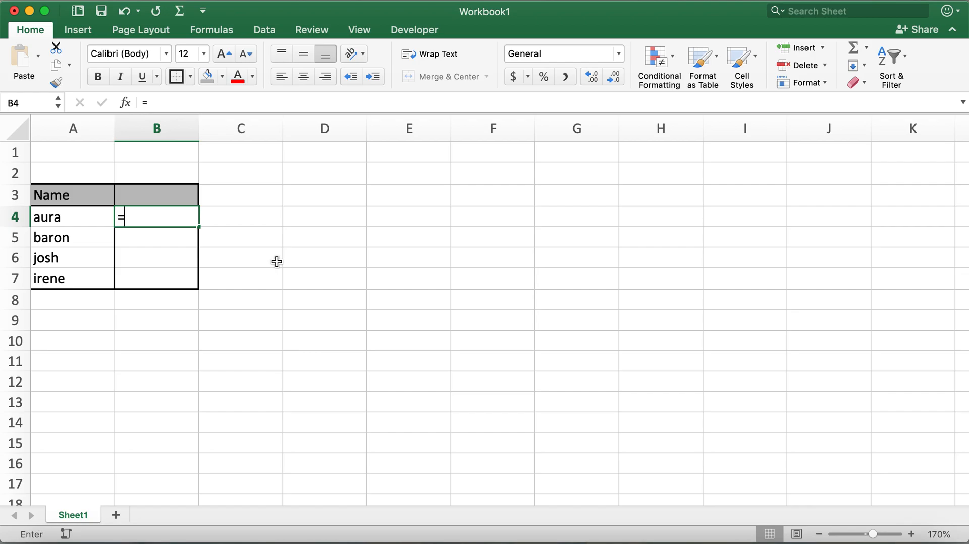
type("p")
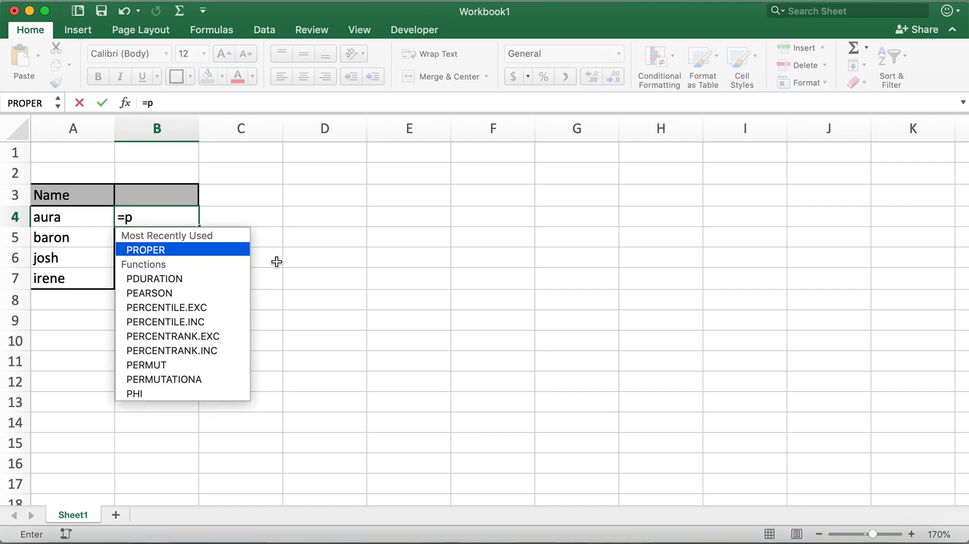
type("ro")
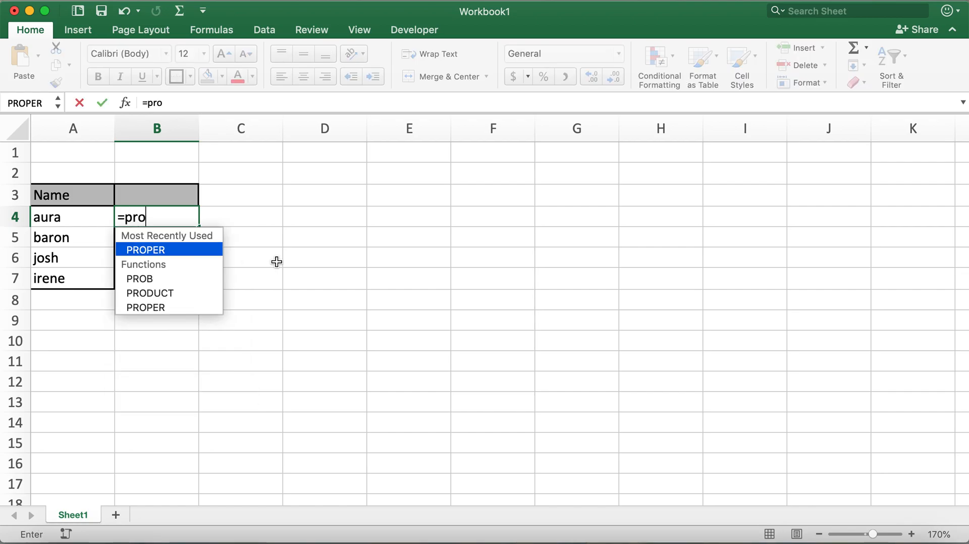
type("per")
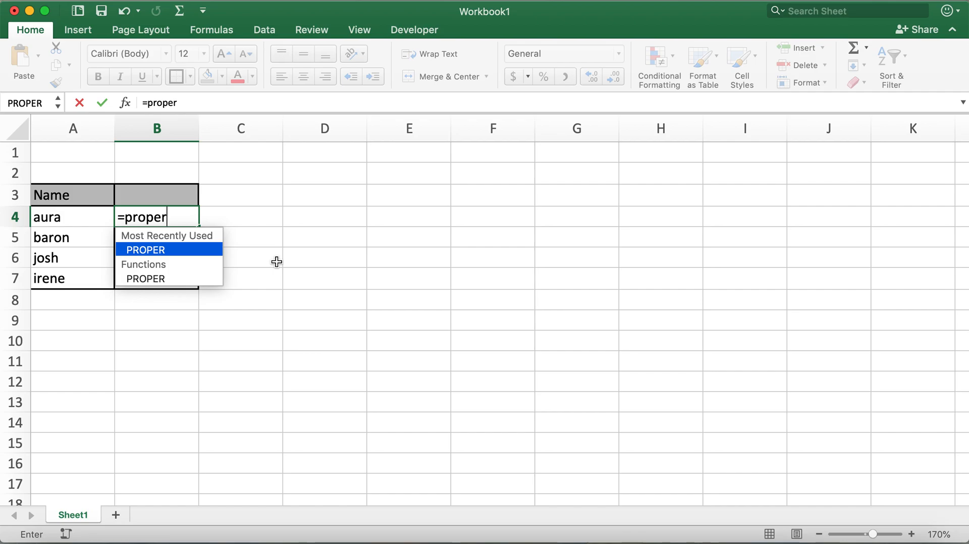
type("(")
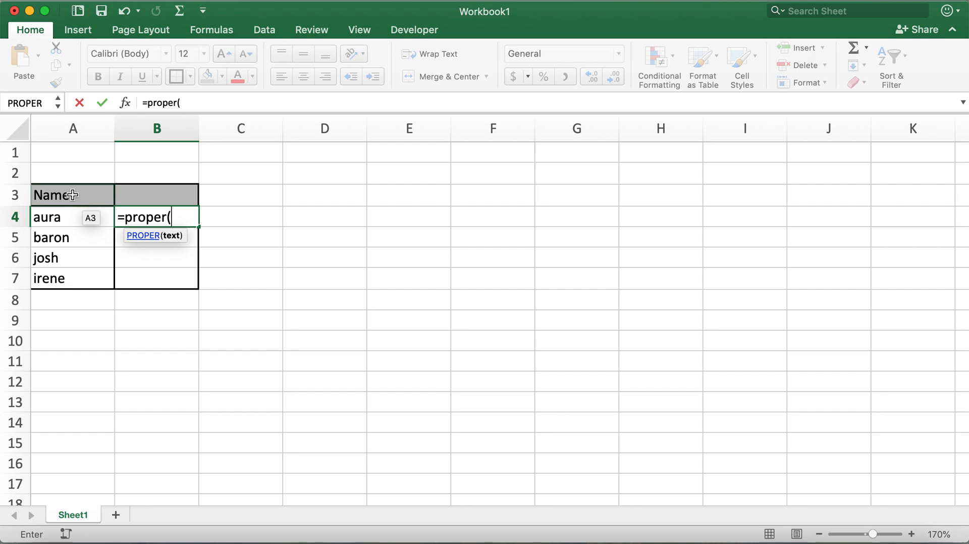
left_click(72, 217)
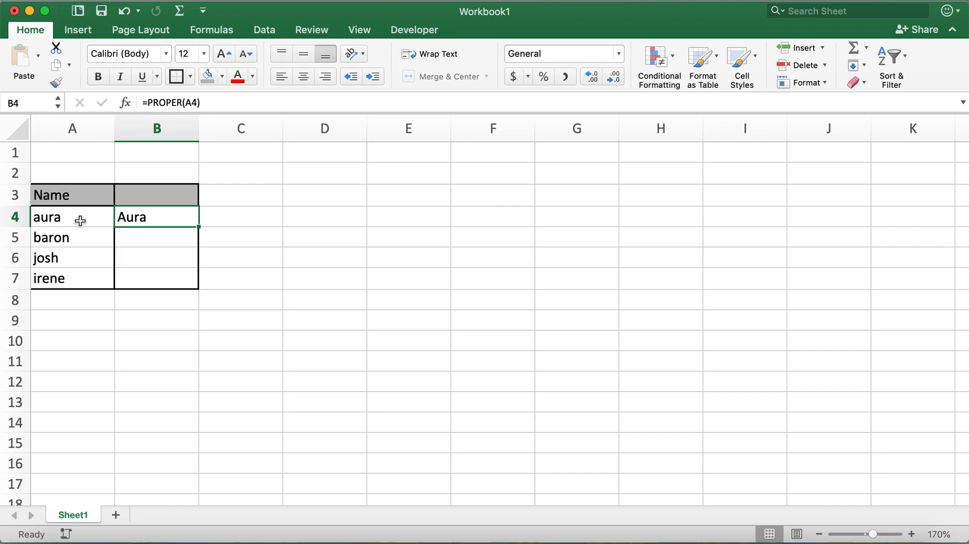
mouse_move(199, 229)
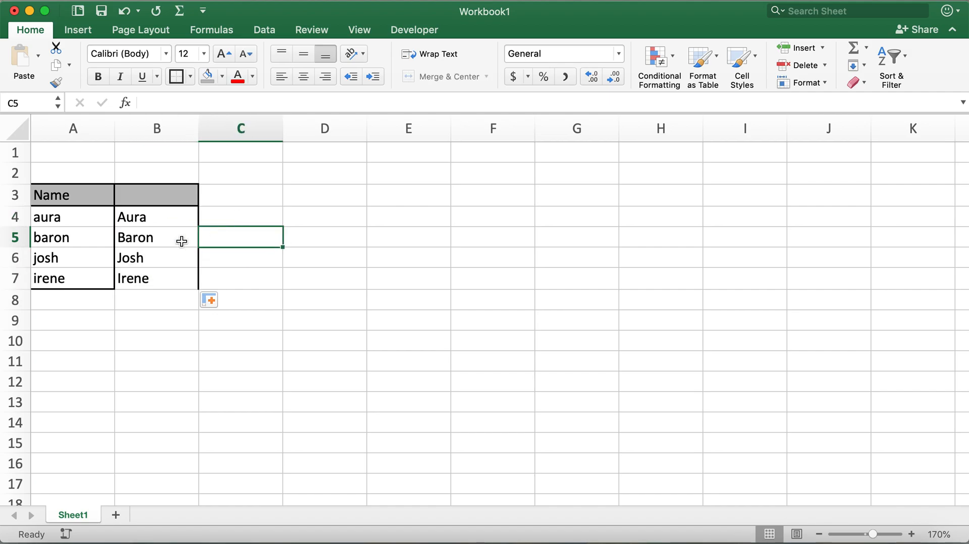
Fill the =PROPER formula from B4 down to B7, yielding Baron, Josh and Irene.
left_click(73, 195)
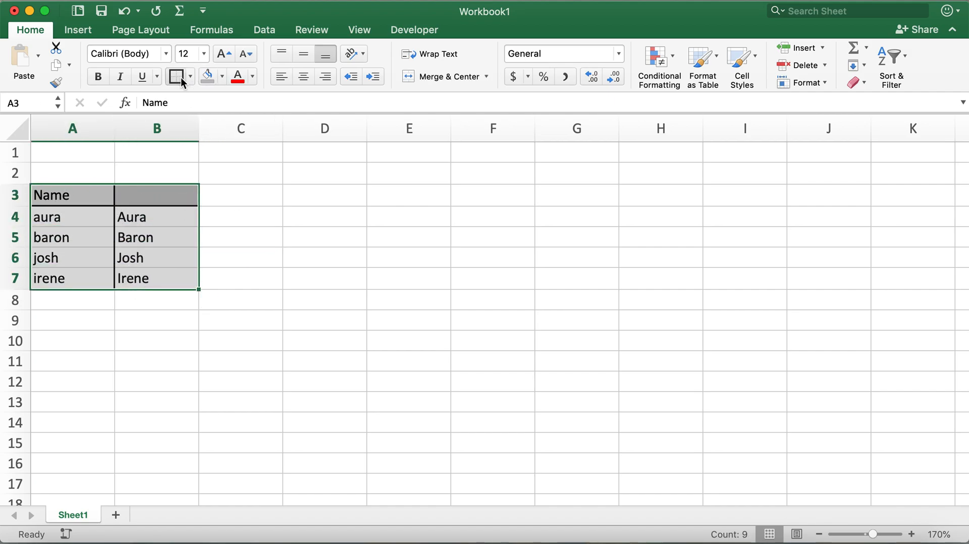
left_click(409, 340)
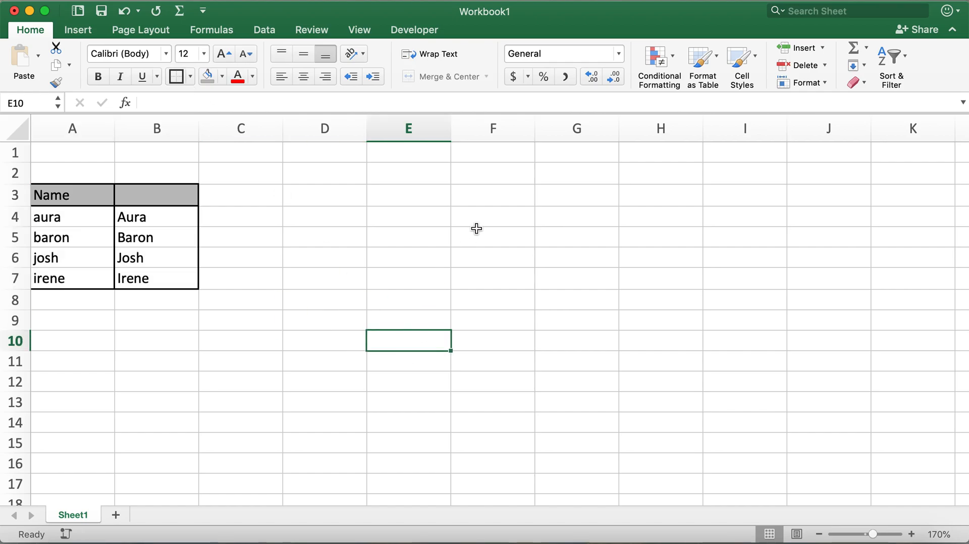